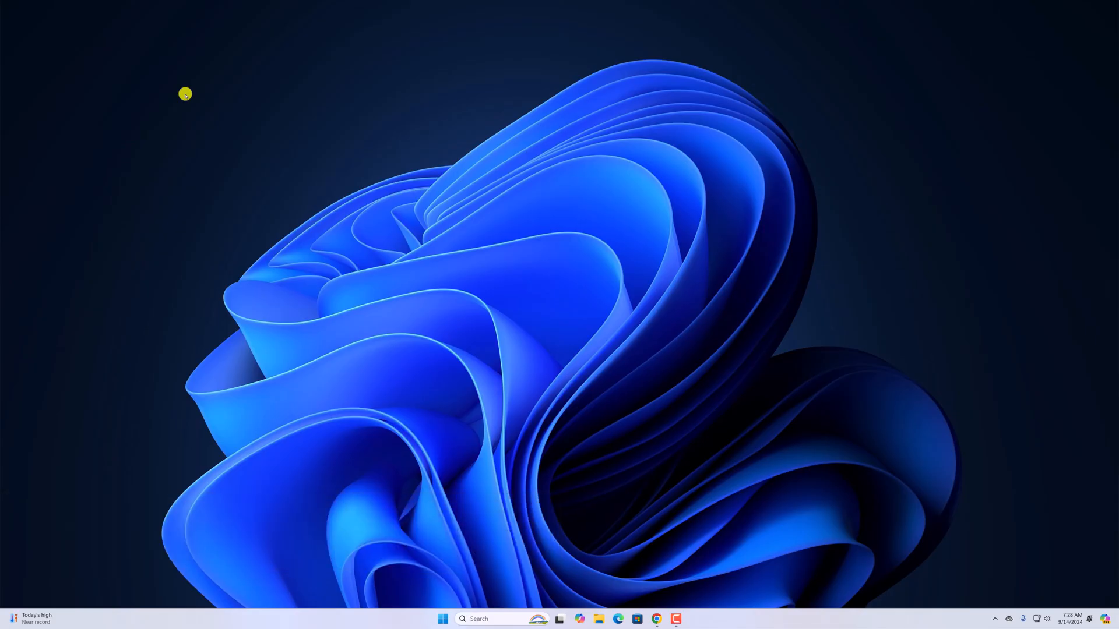
mouse_move(549, 564)
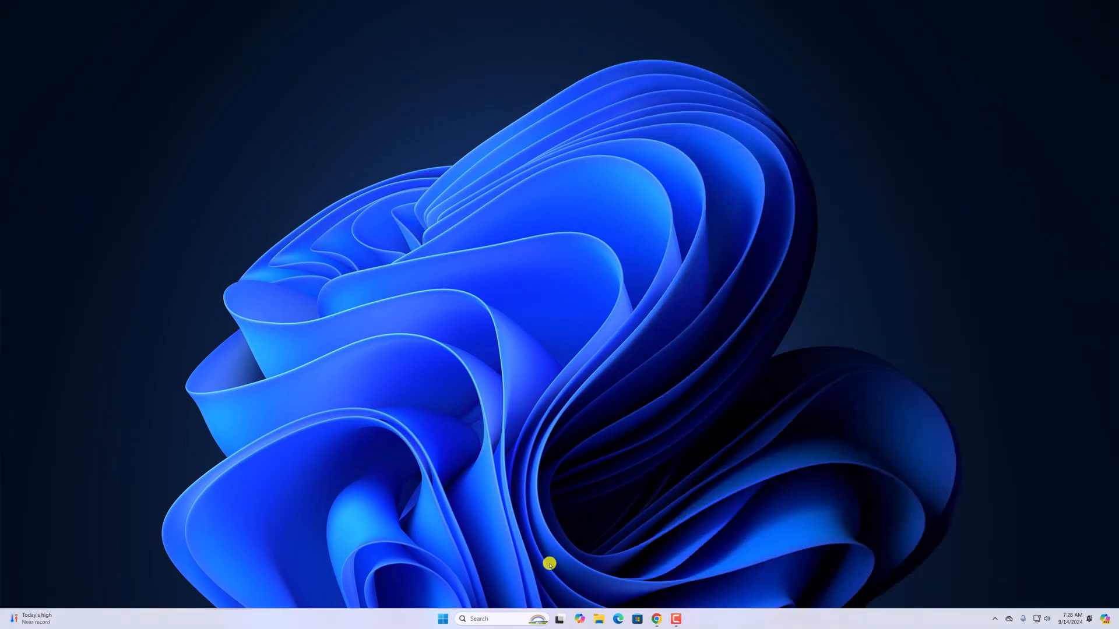
Launch File Explorer from the taskbar and navigate to the Home page
click(558, 619)
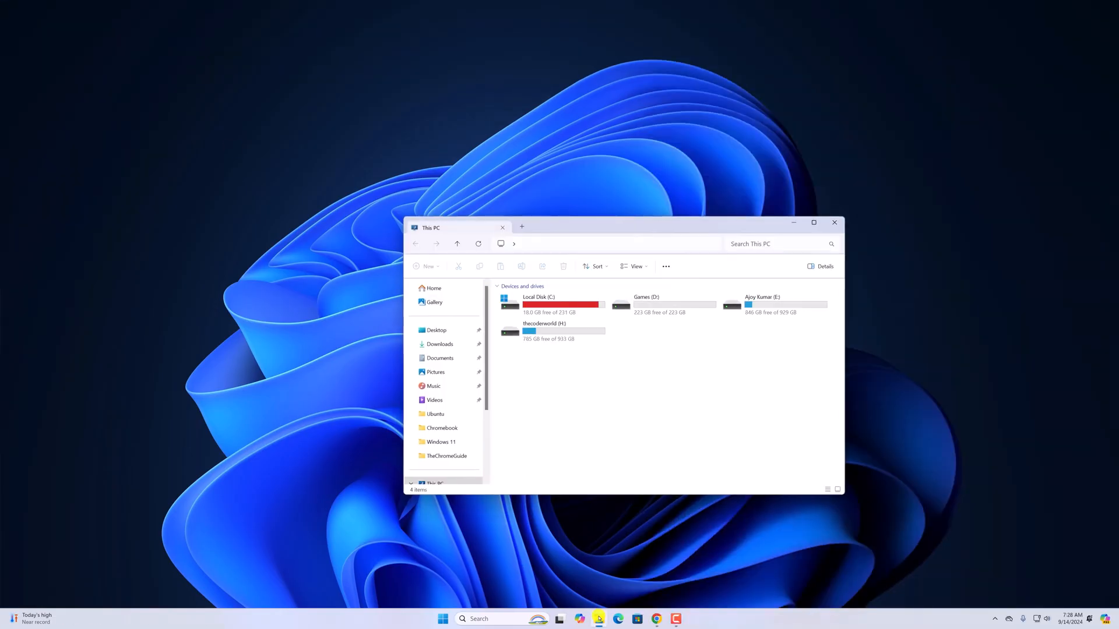
click(813, 221)
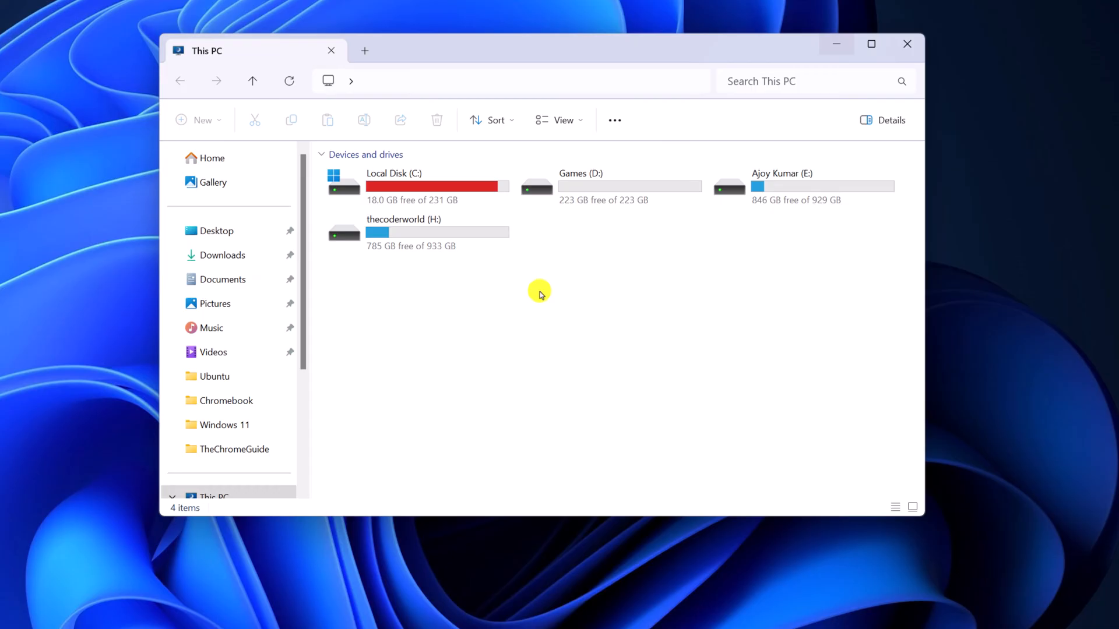
mouse_move(188, 227)
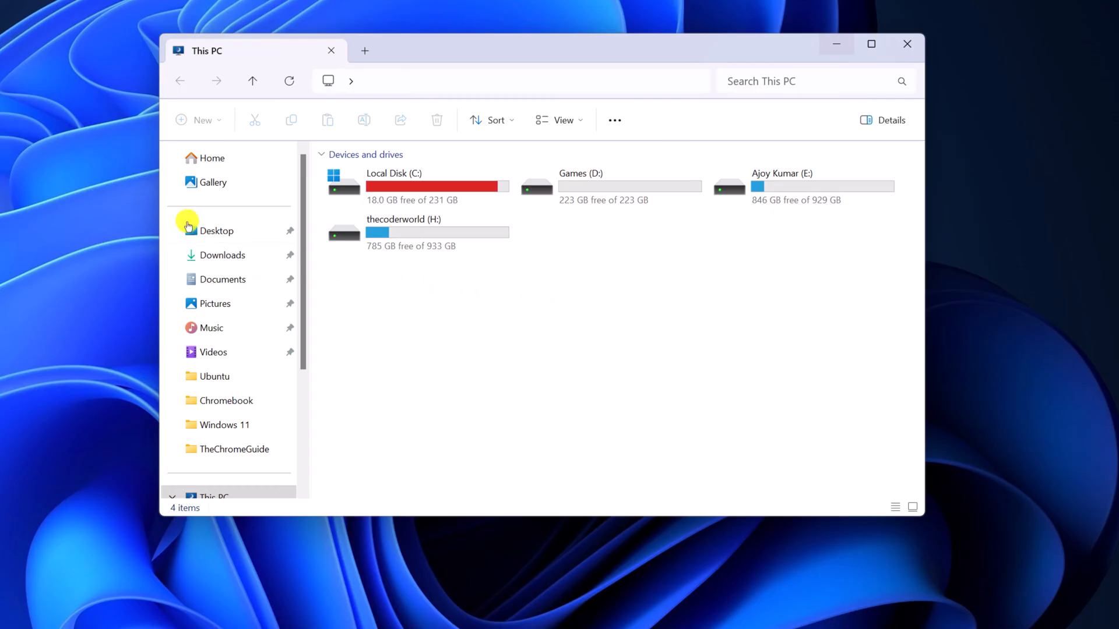
click(211, 158)
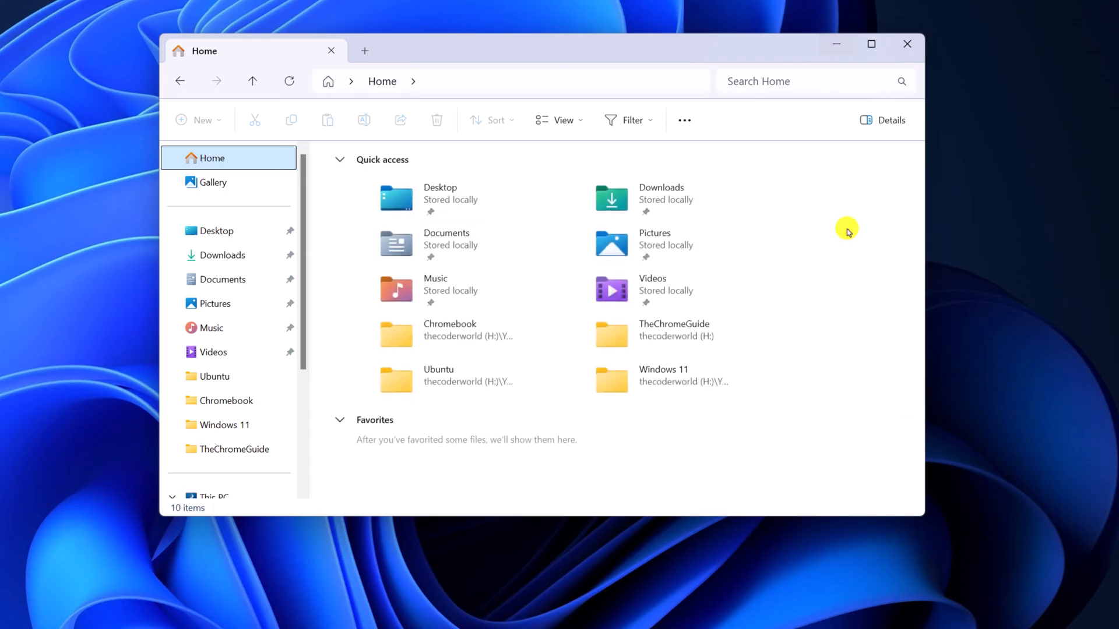
mouse_move(945, 343)
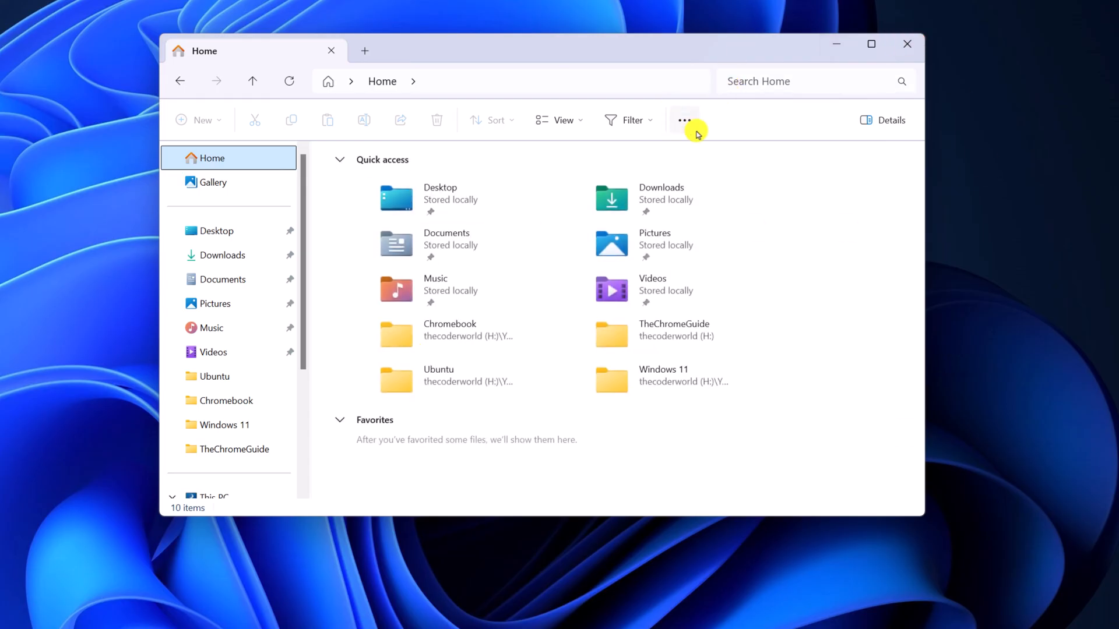
In Folder Options, set 'Open File Explorer to' to Home instead of This PC
click(684, 120)
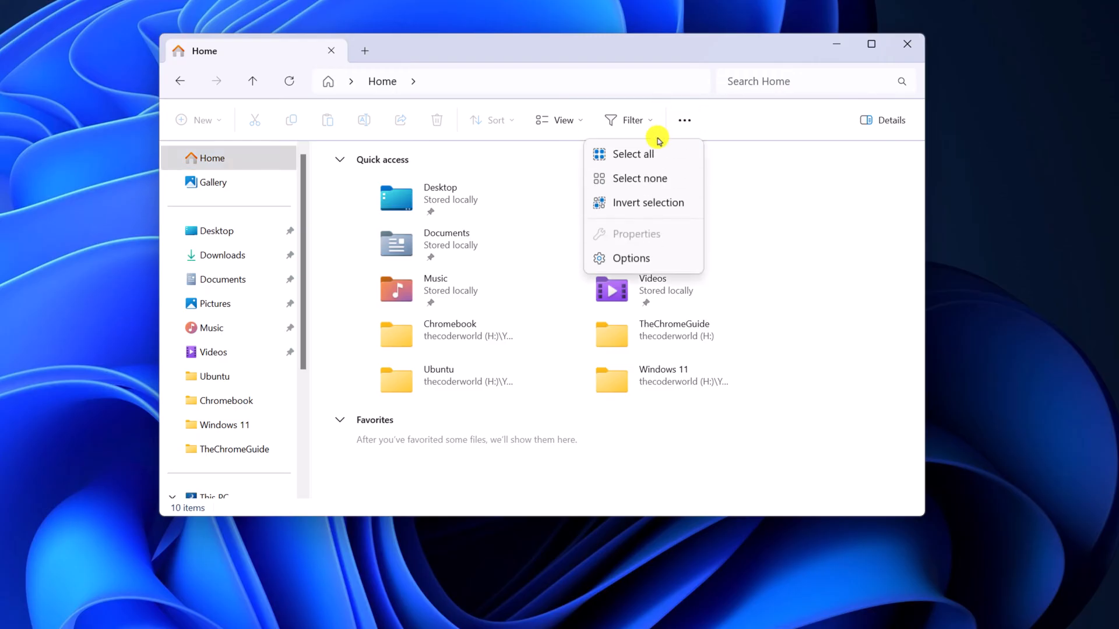
click(630, 258)
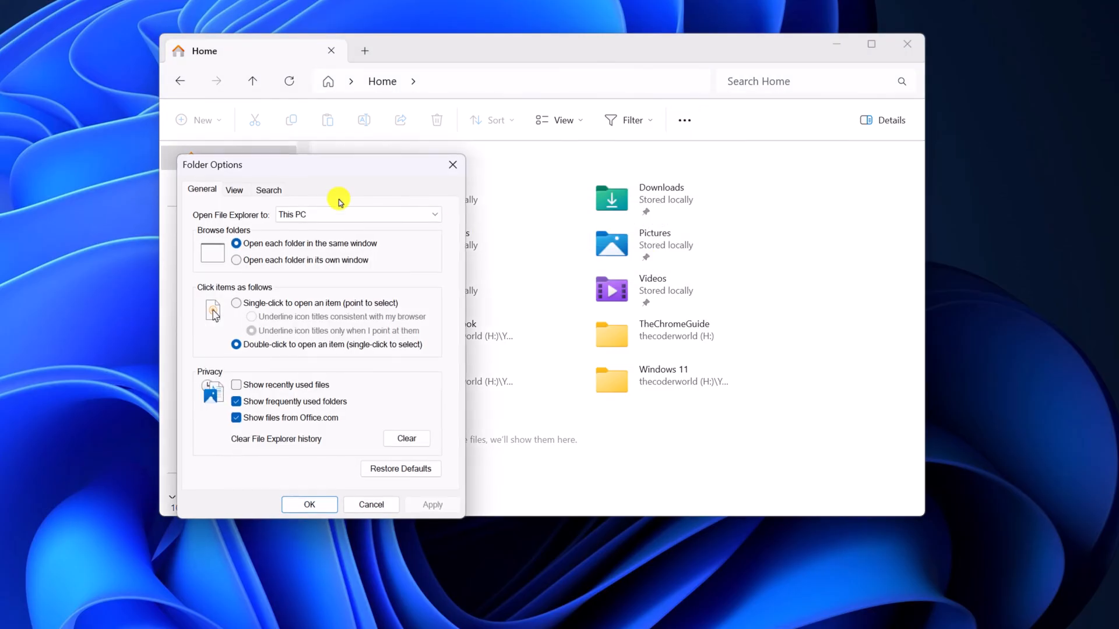
mouse_move(314, 184)
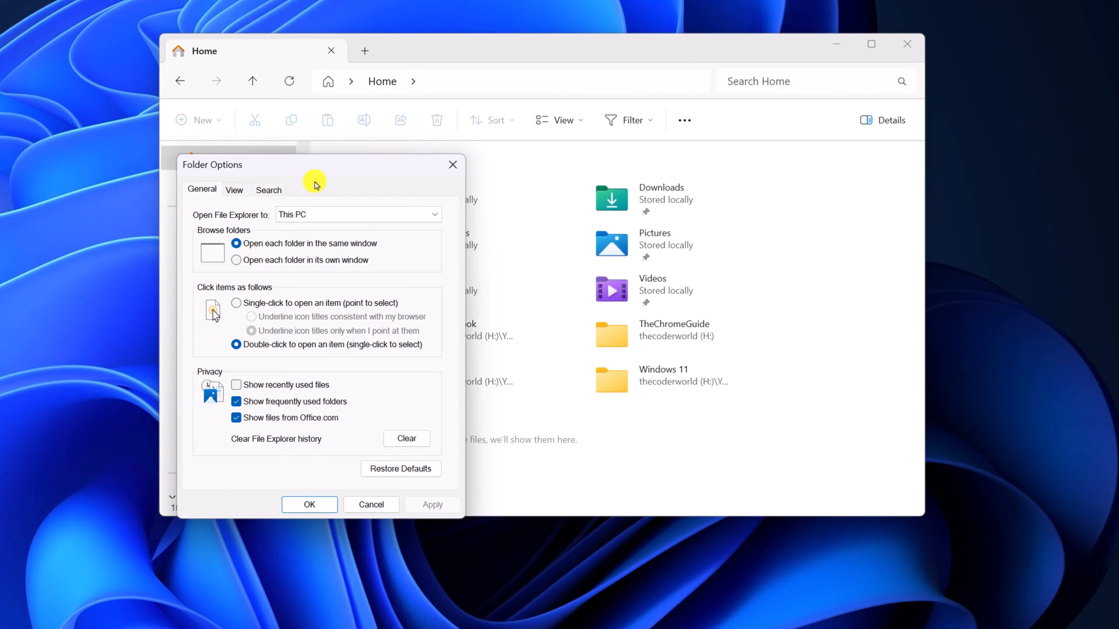
mouse_move(216, 232)
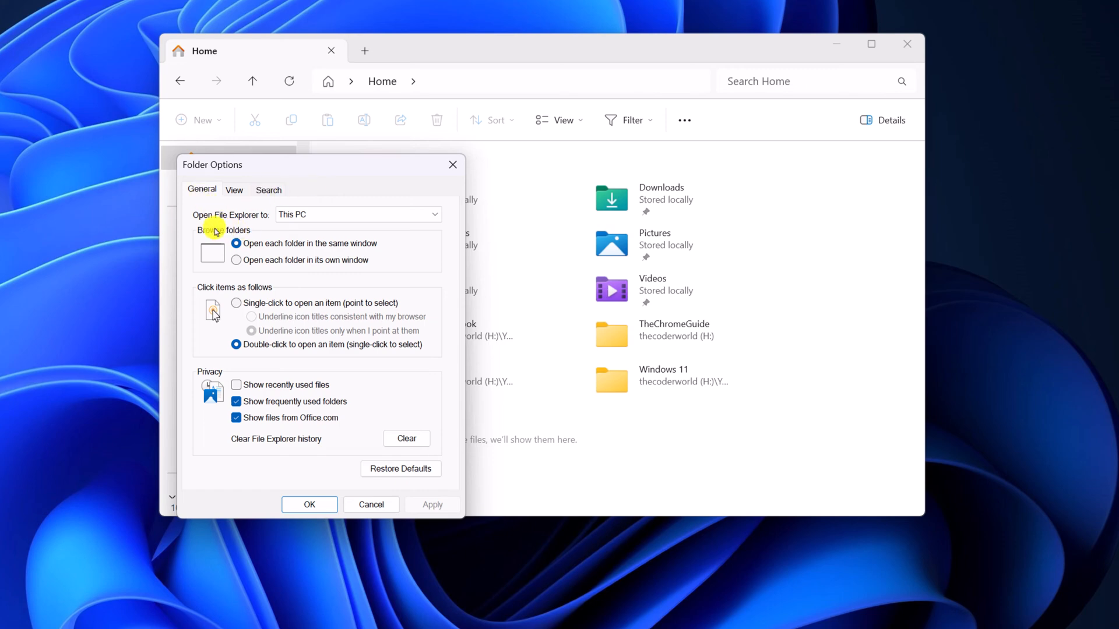
mouse_move(357, 218)
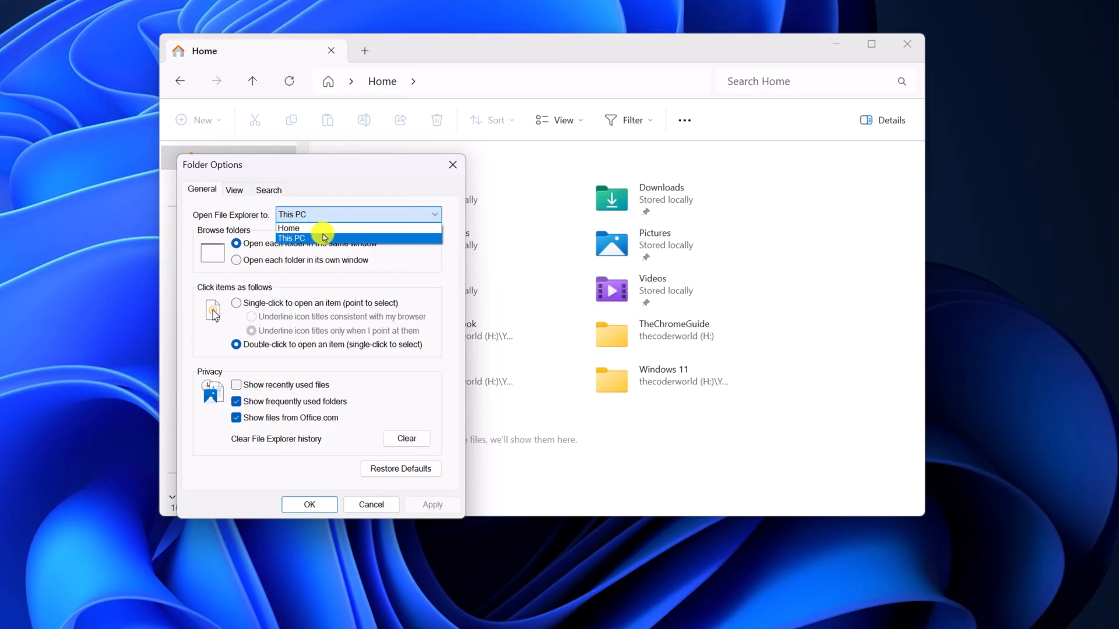
click(289, 227)
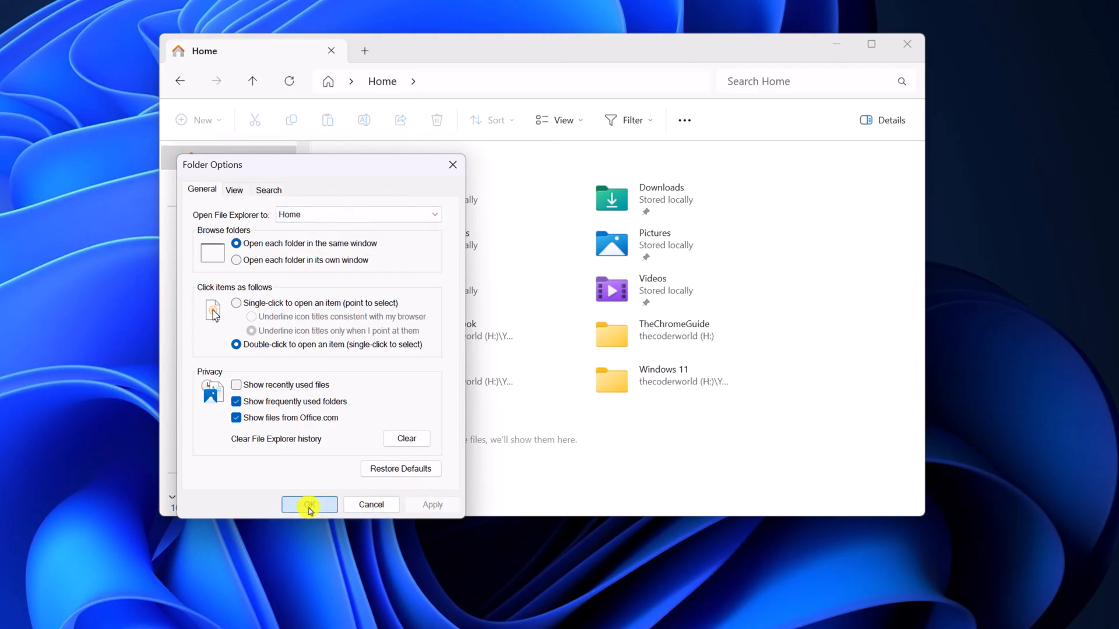
Confirm Folder Options with OK and return to Home showing its ten Quick access folders
click(309, 504)
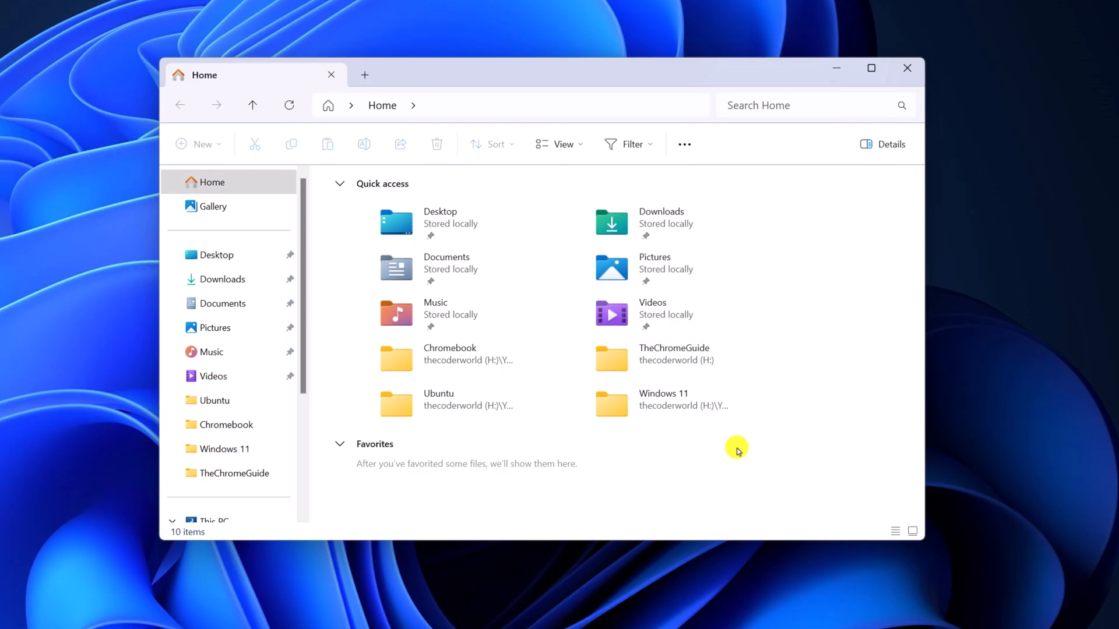
mouse_move(451, 305)
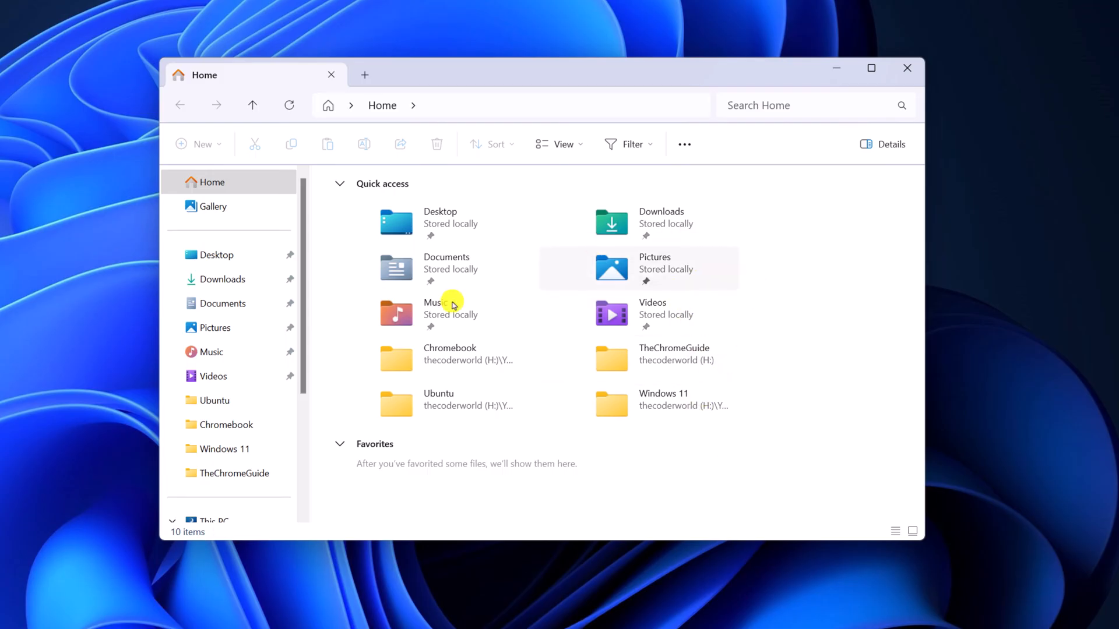
click(207, 348)
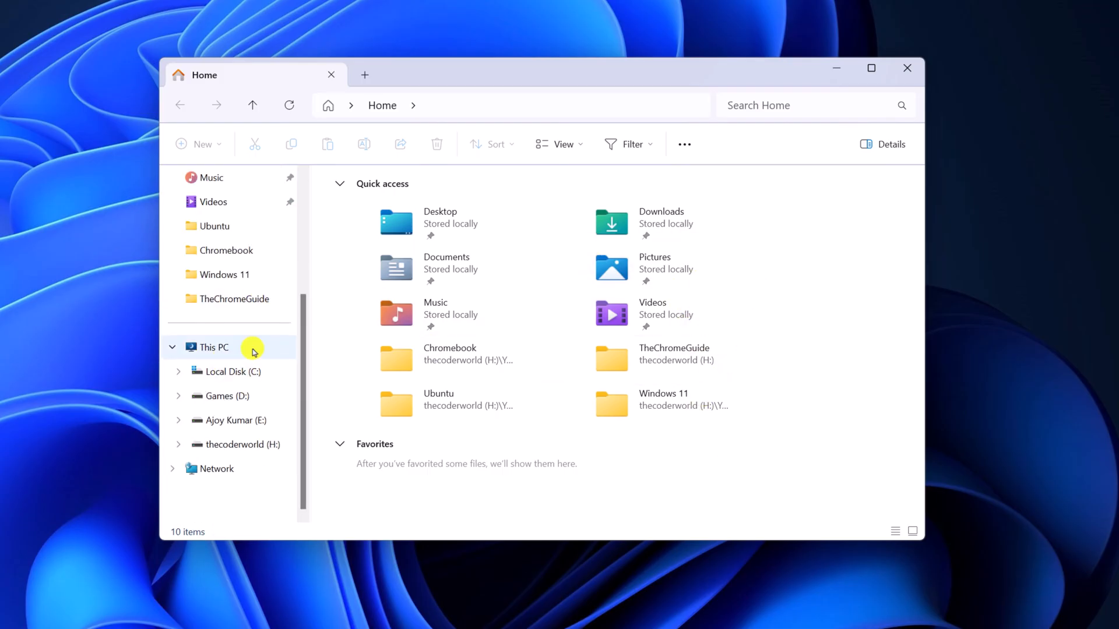
click(212, 348)
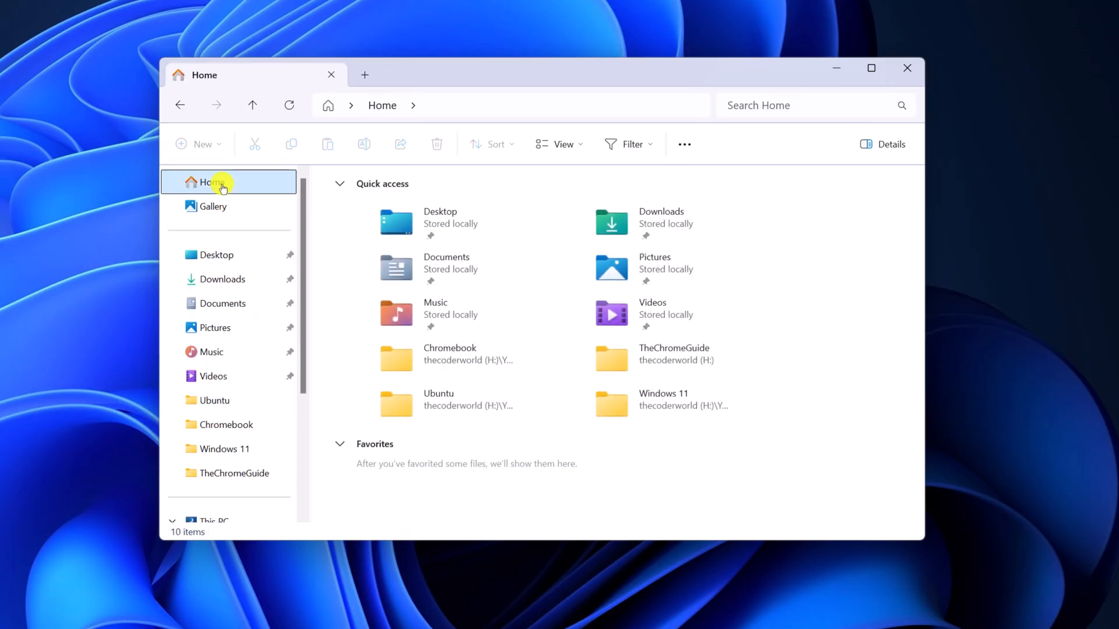
mouse_move(744, 212)
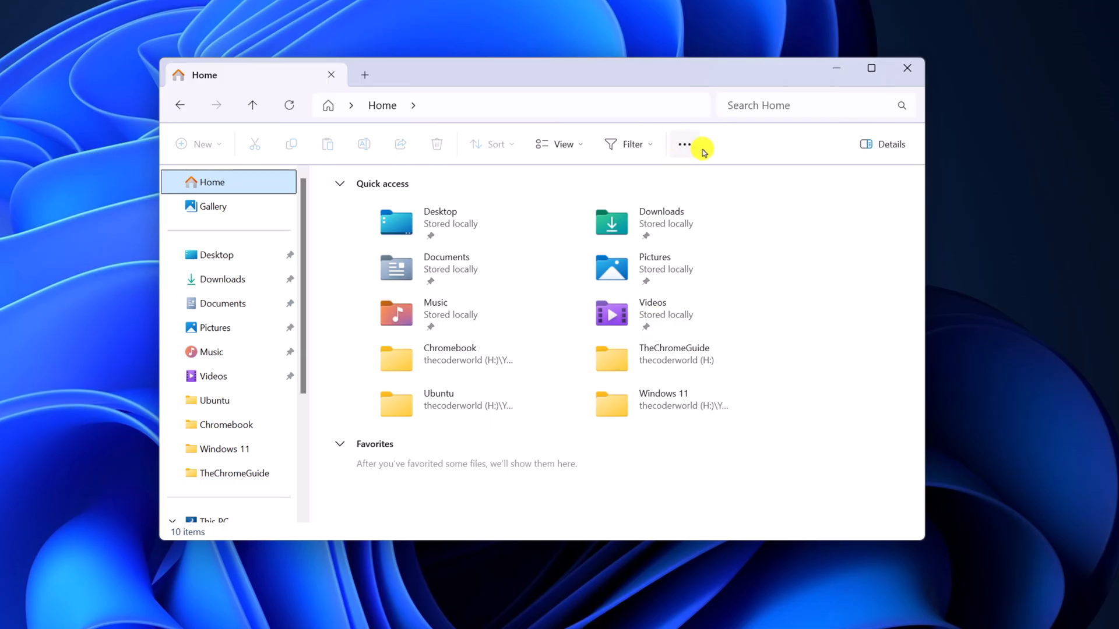
Turn off the Privacy checkboxes, clear File Explorer history, and confirm, leaving six pinned folders
click(684, 145)
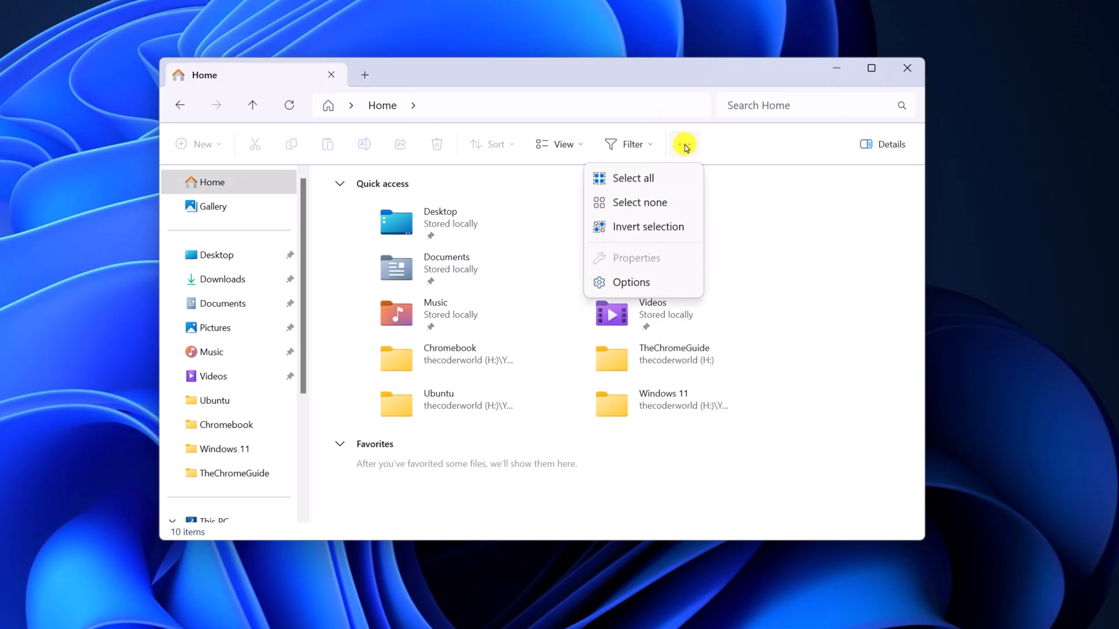
click(630, 283)
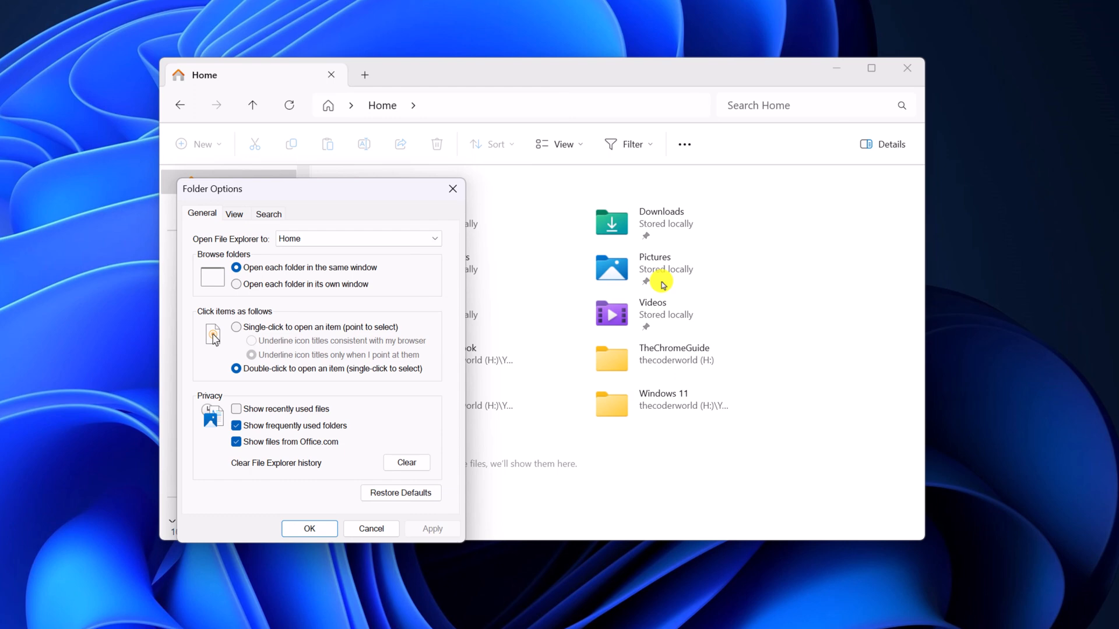
mouse_move(198, 215)
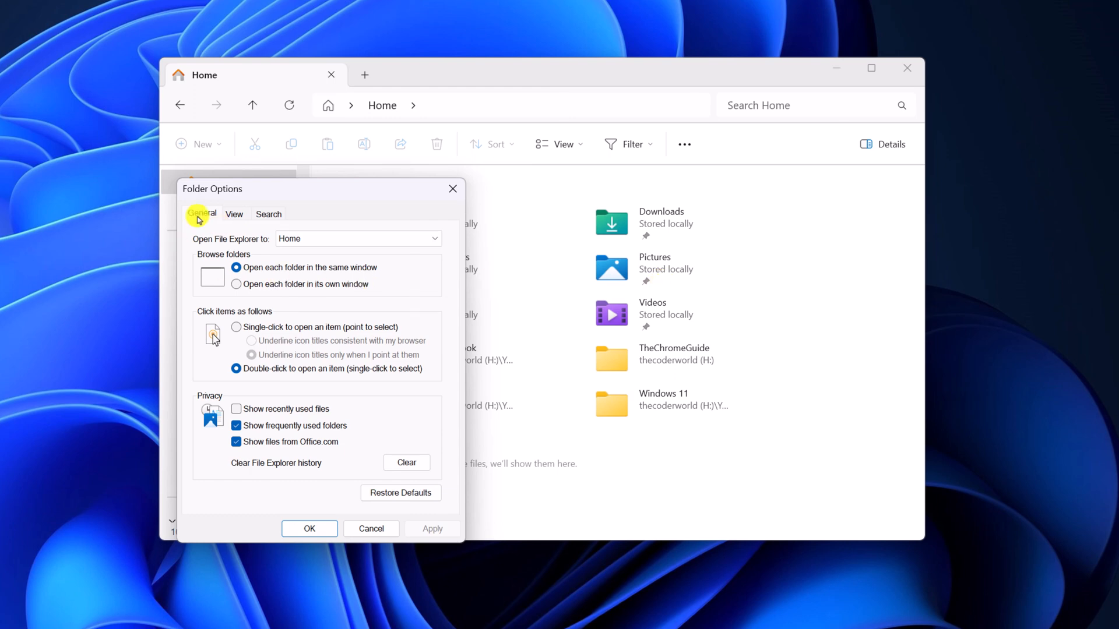
mouse_move(228, 400)
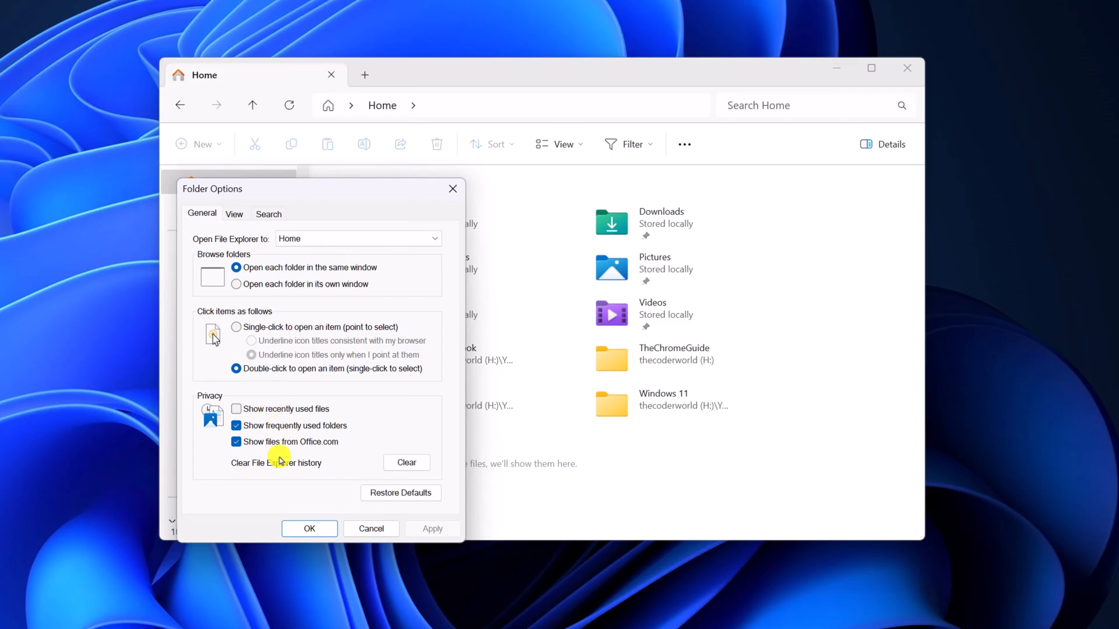
mouse_move(323, 417)
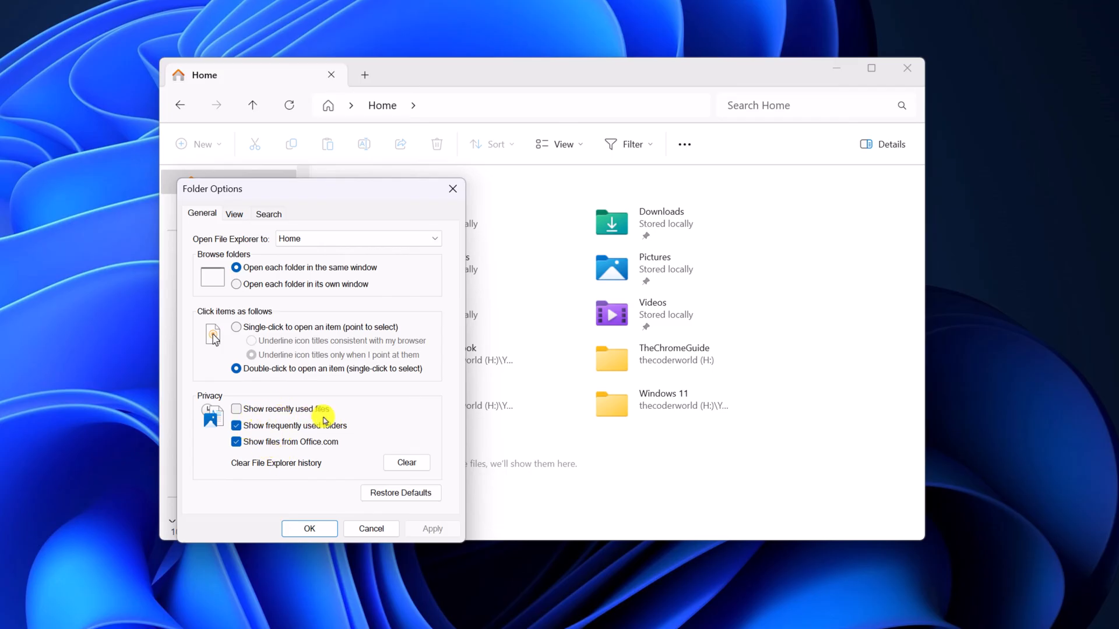
click(237, 425)
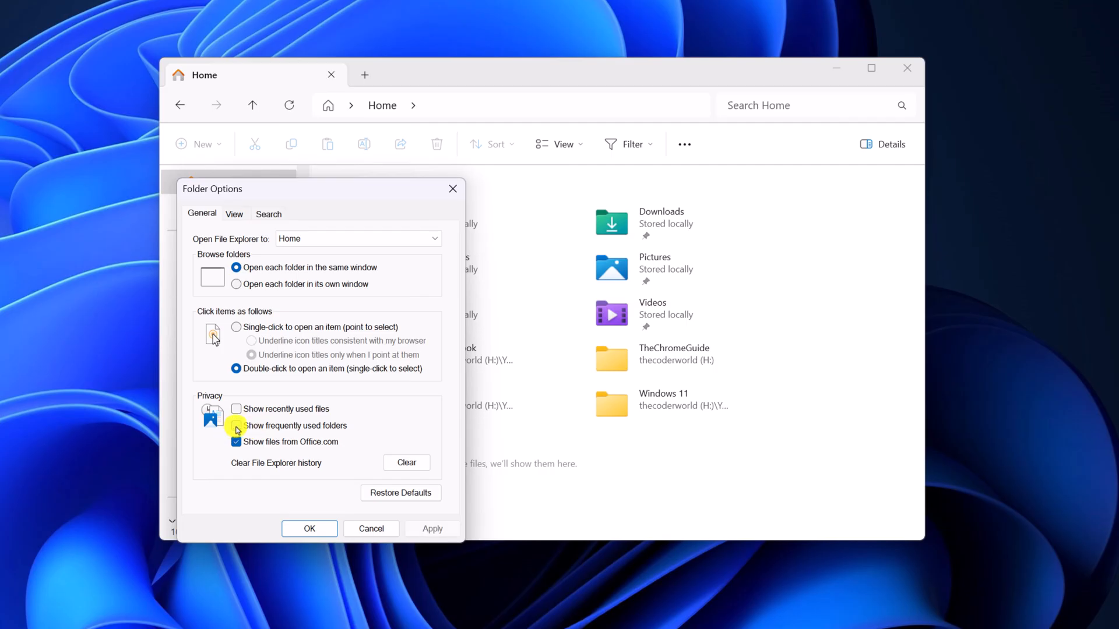
click(235, 442)
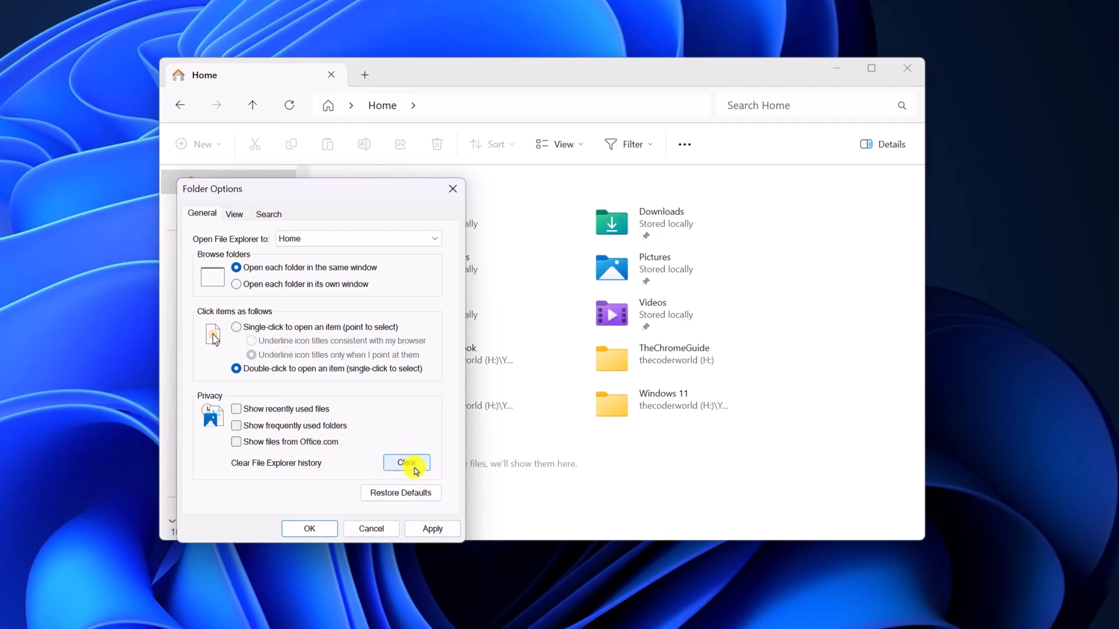
click(407, 462)
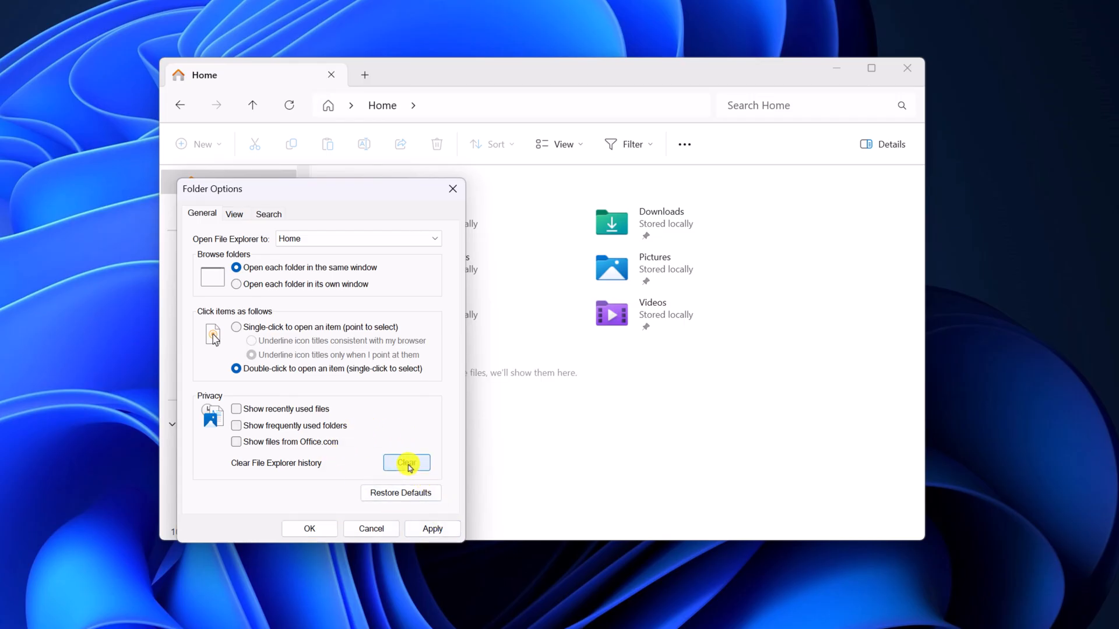
click(407, 463)
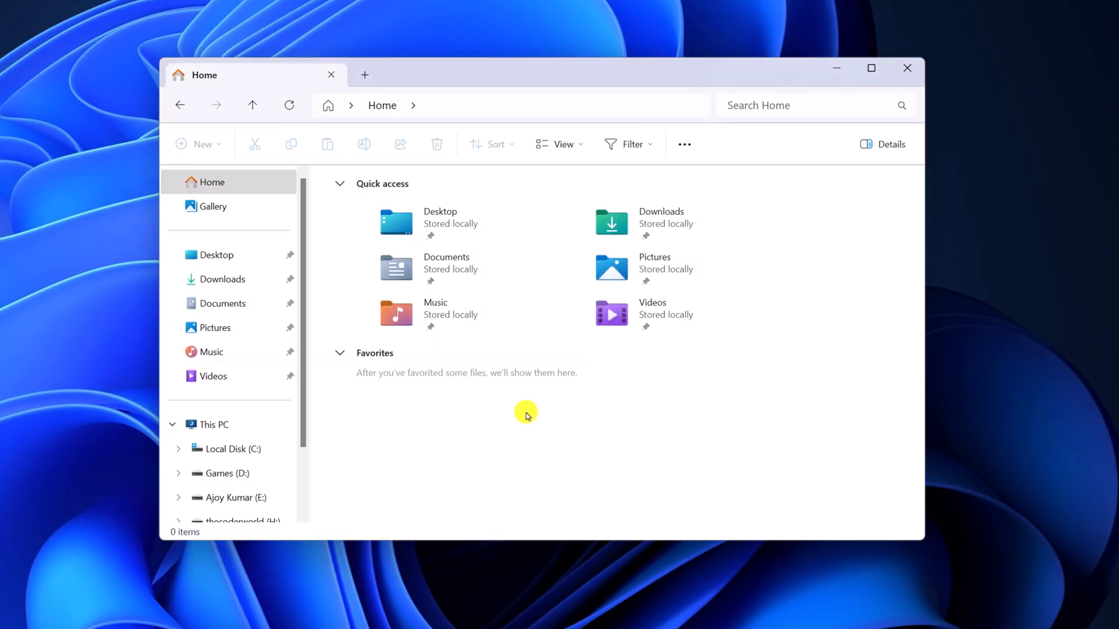
mouse_move(737, 395)
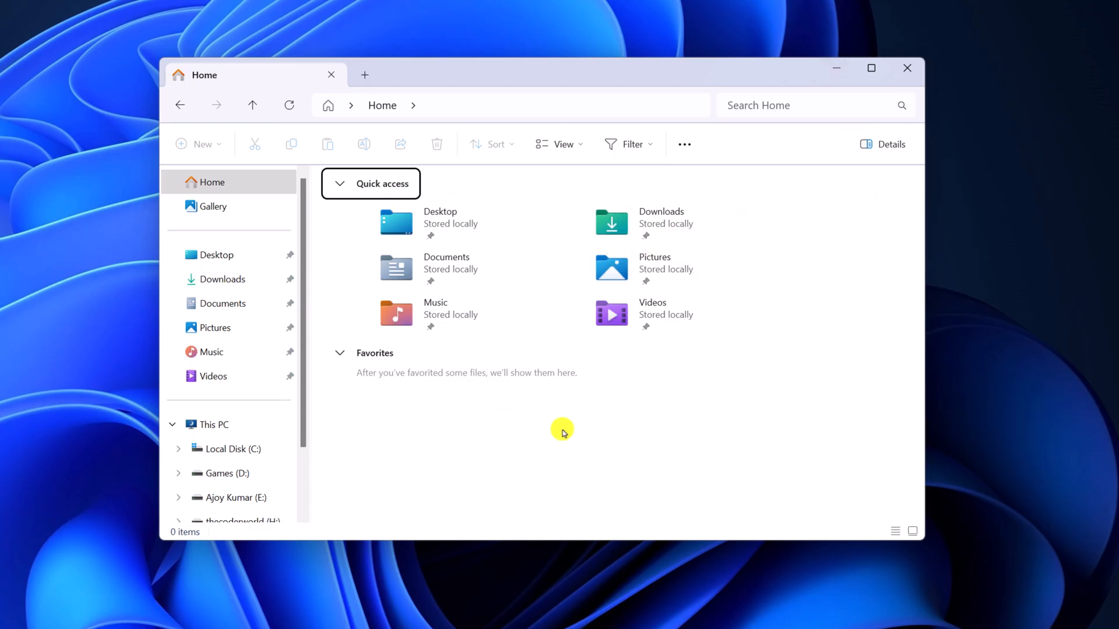
mouse_move(863, 129)
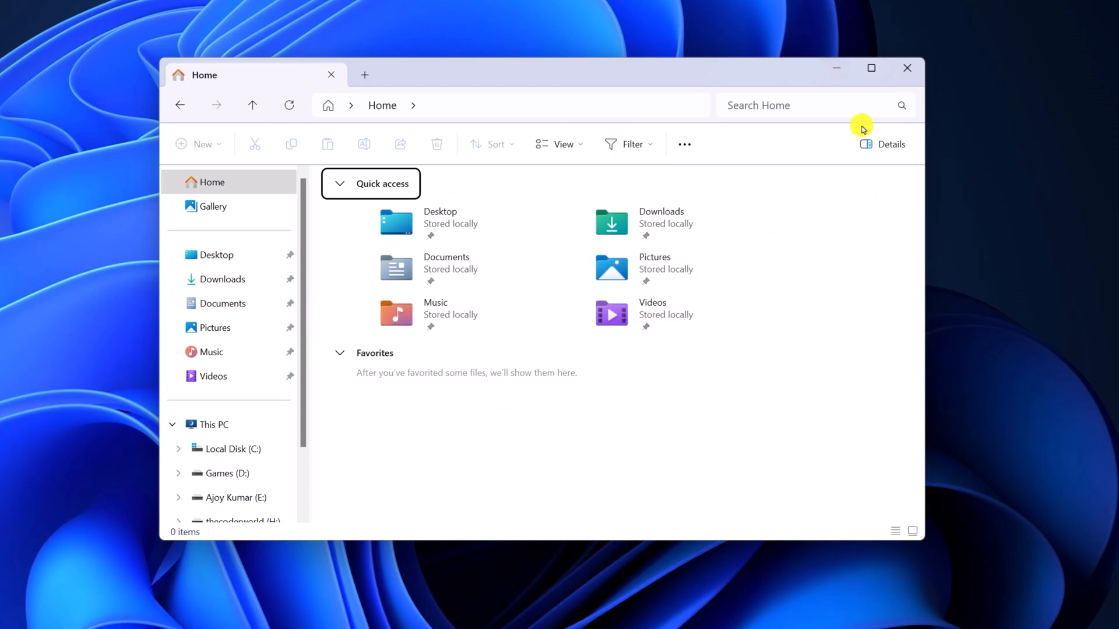
mouse_move(834, 67)
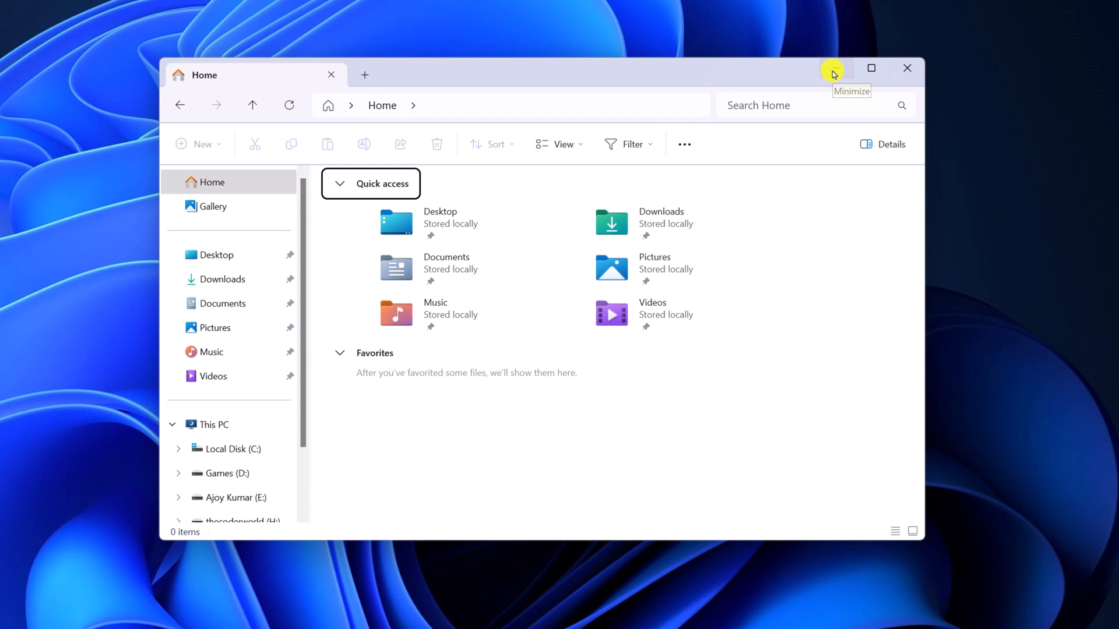
Minimize the File Explorer window to show the desktop
click(832, 68)
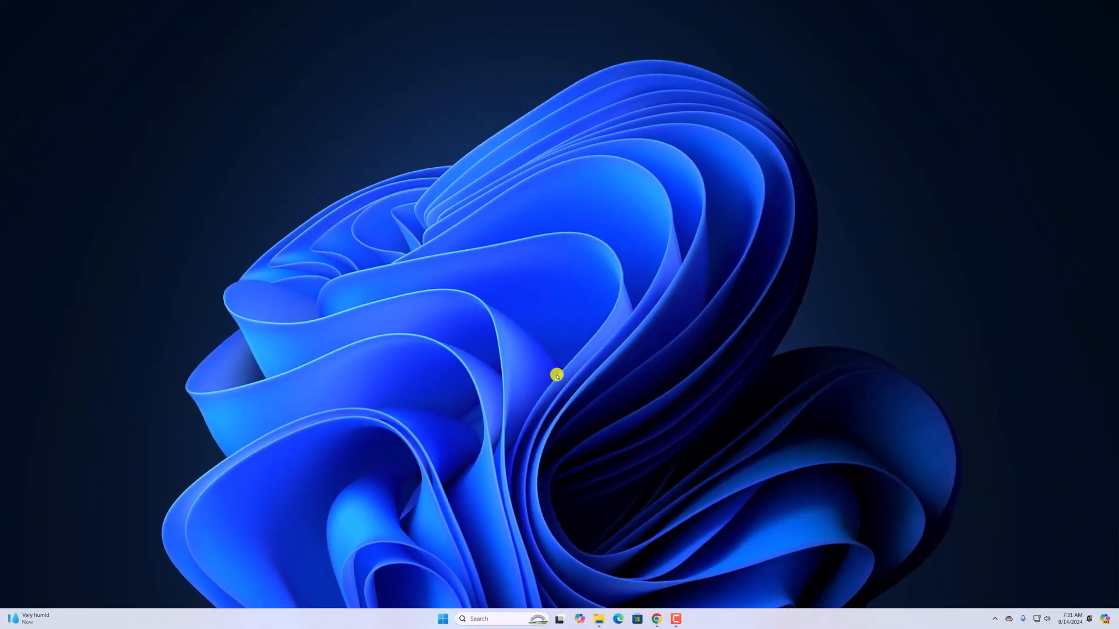